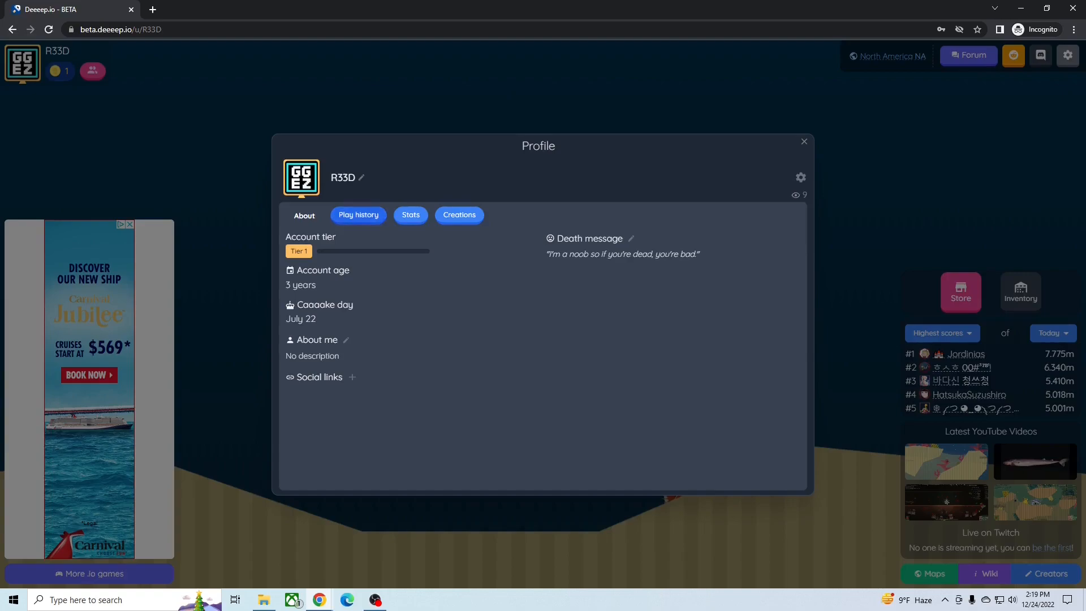
# Step: Check the profile's play history and about tabs, then open Chrome's Developer tools beside the page
pyautogui.click(358, 215)
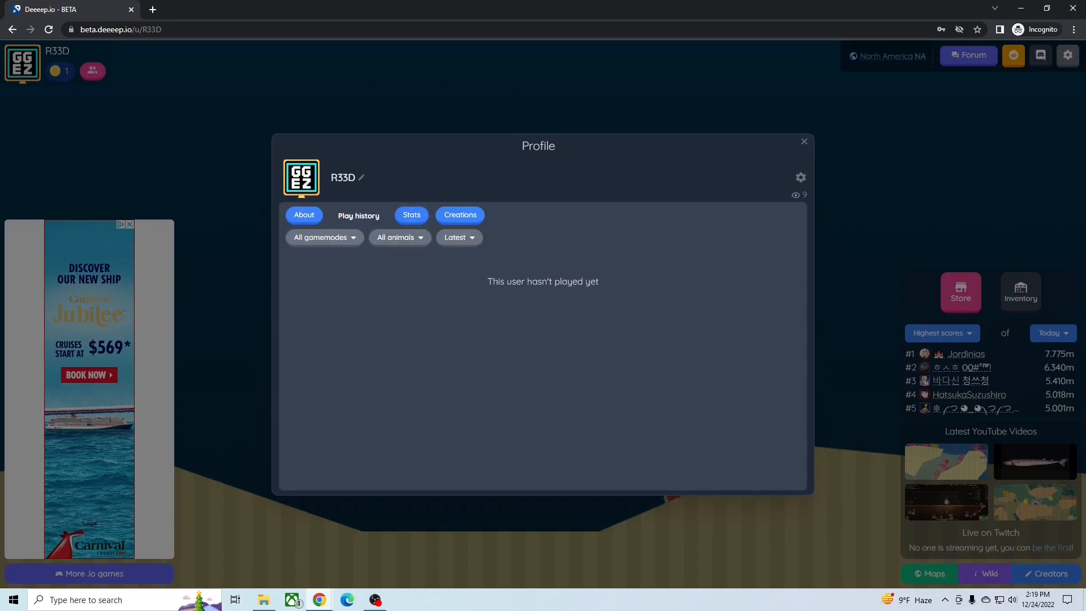
pyautogui.click(303, 215)
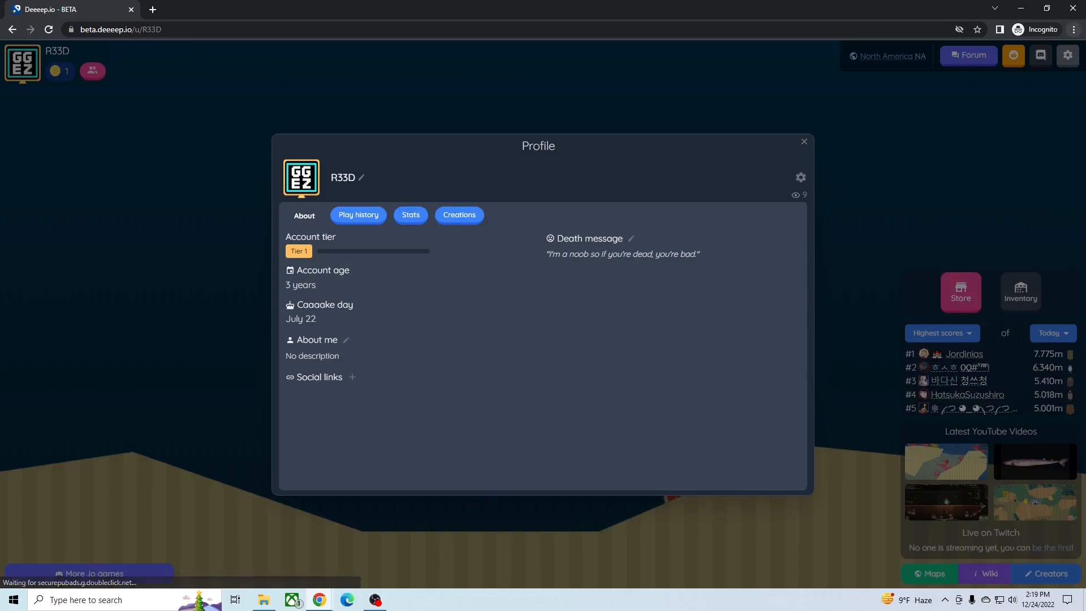
pyautogui.click(1074, 29)
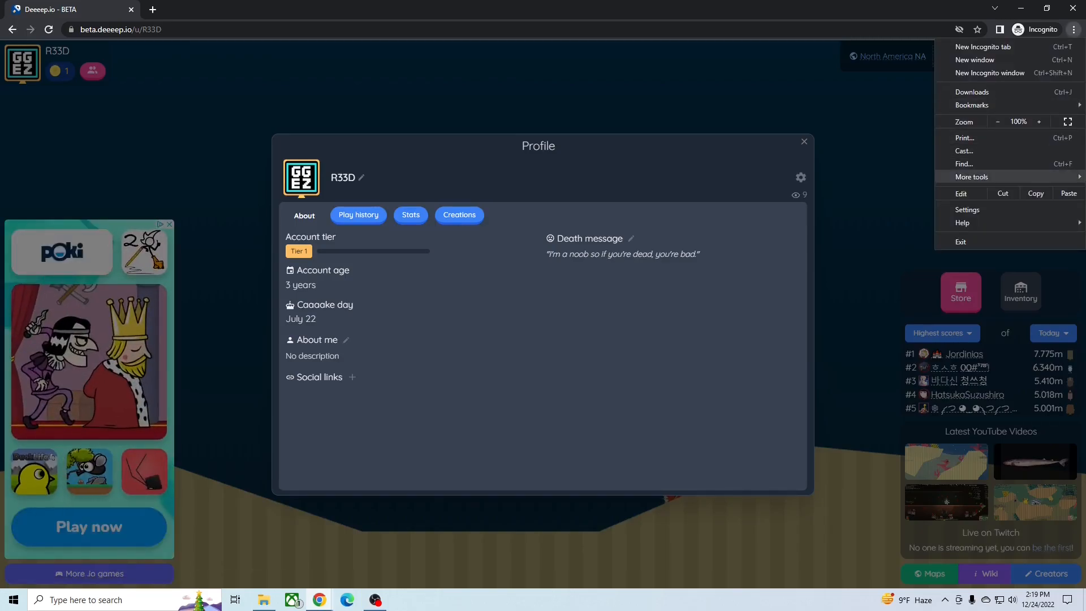
pyautogui.click(971, 177)
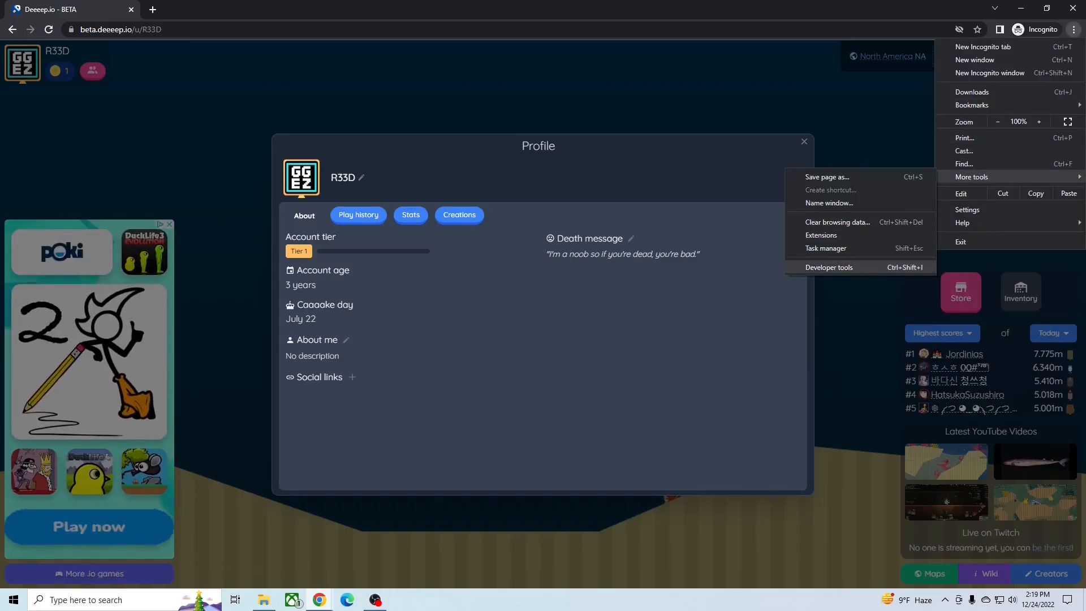
pyautogui.click(829, 266)
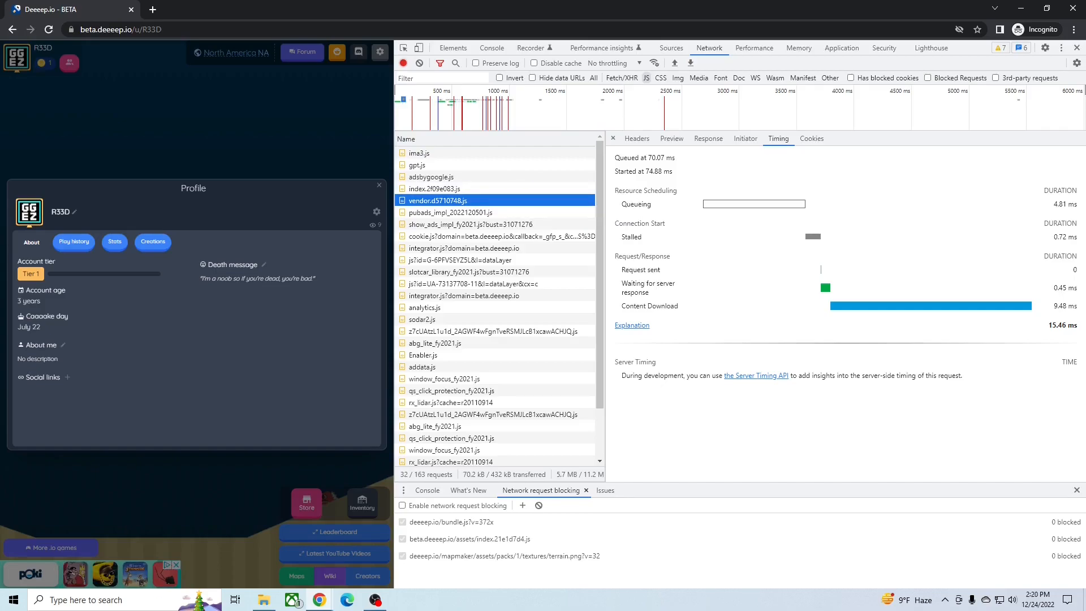
pyautogui.moveTo(437, 200)
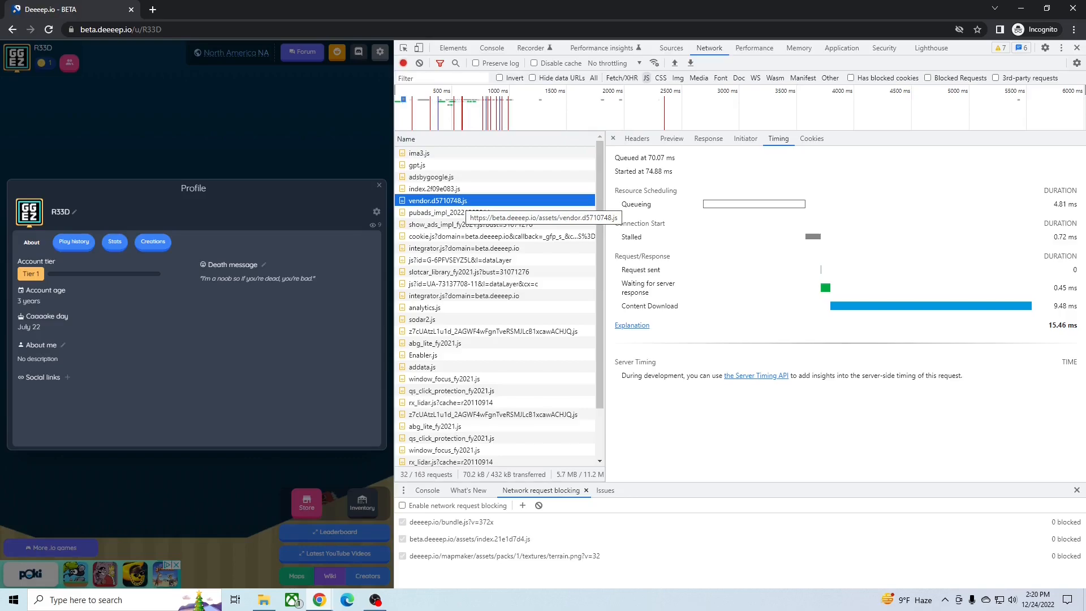
# Step: Open vendor.d5710748.js from Network in Sources, pretty-print it, and scroll to prepareUpload
pyautogui.rightClick(438, 200)
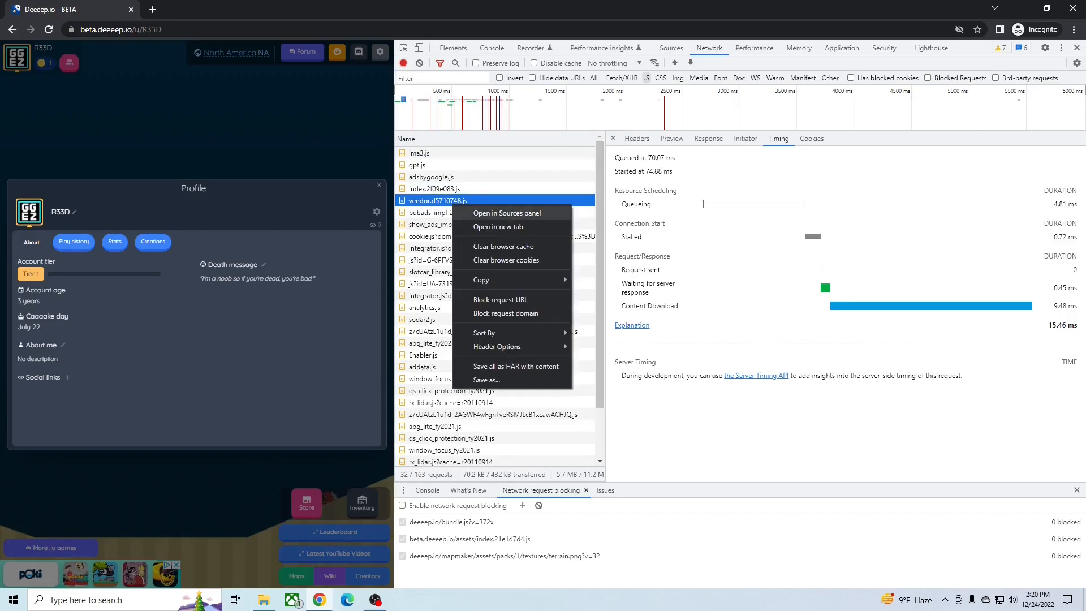
pyautogui.click(504, 213)
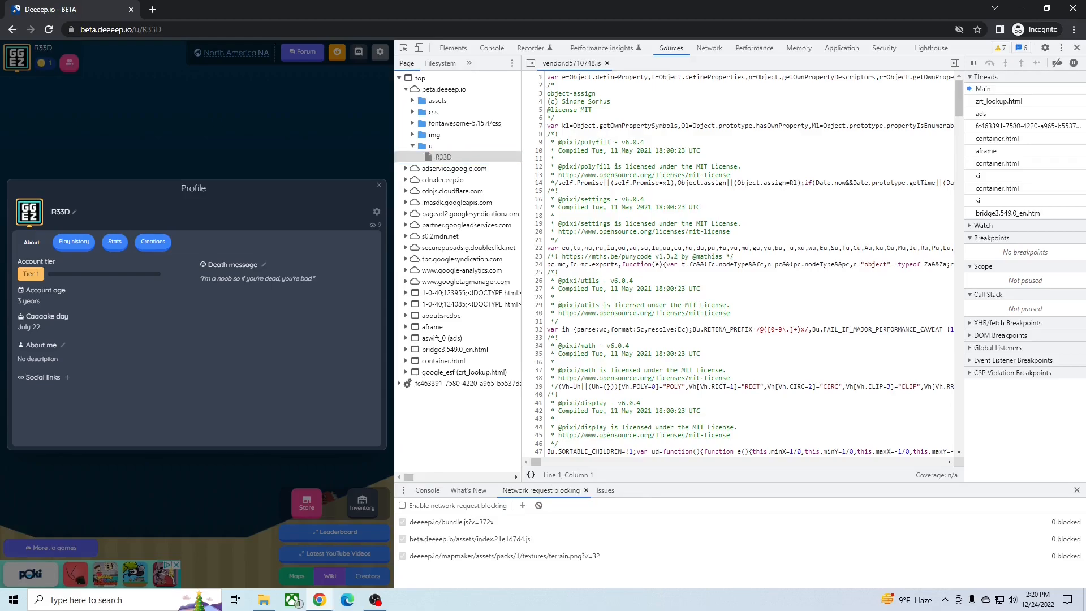
pyautogui.click(530, 475)
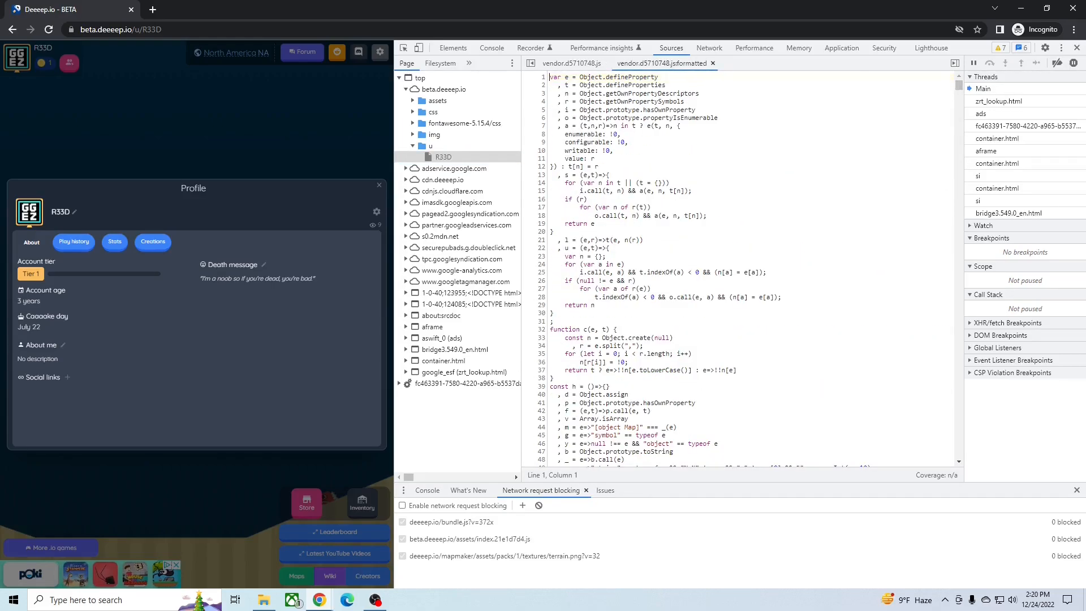
pyautogui.scroll(-3)
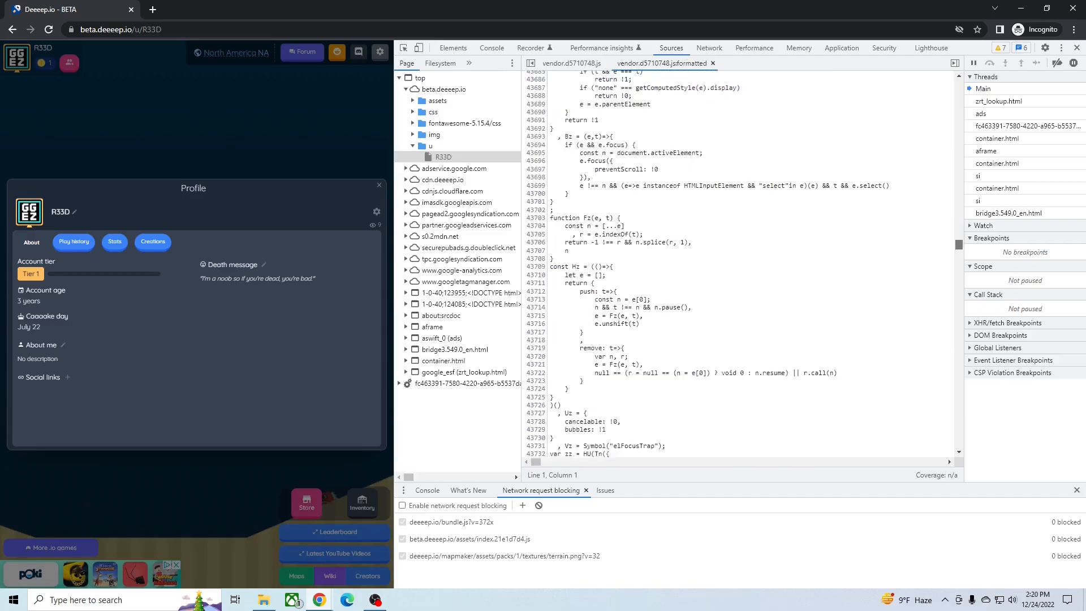
pyautogui.scroll(-3)
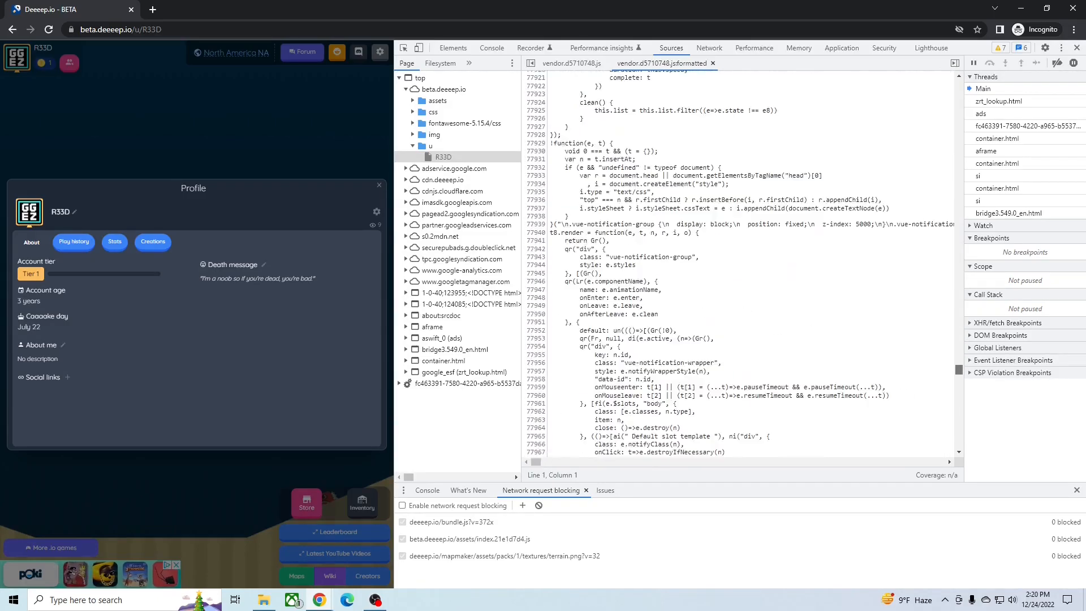
pyautogui.scroll(-3)
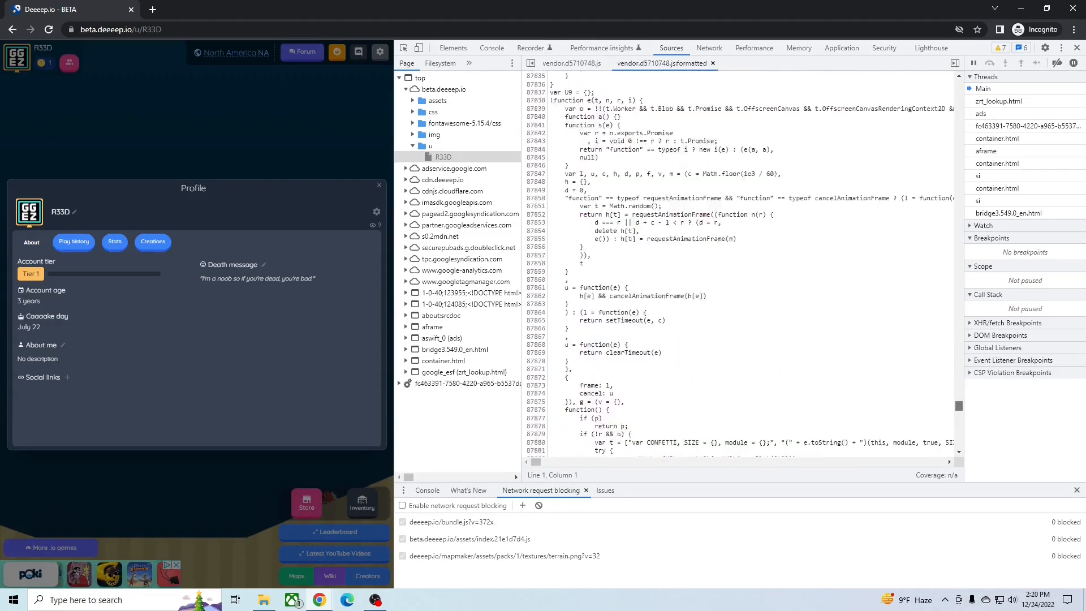
pyautogui.scroll(-3)
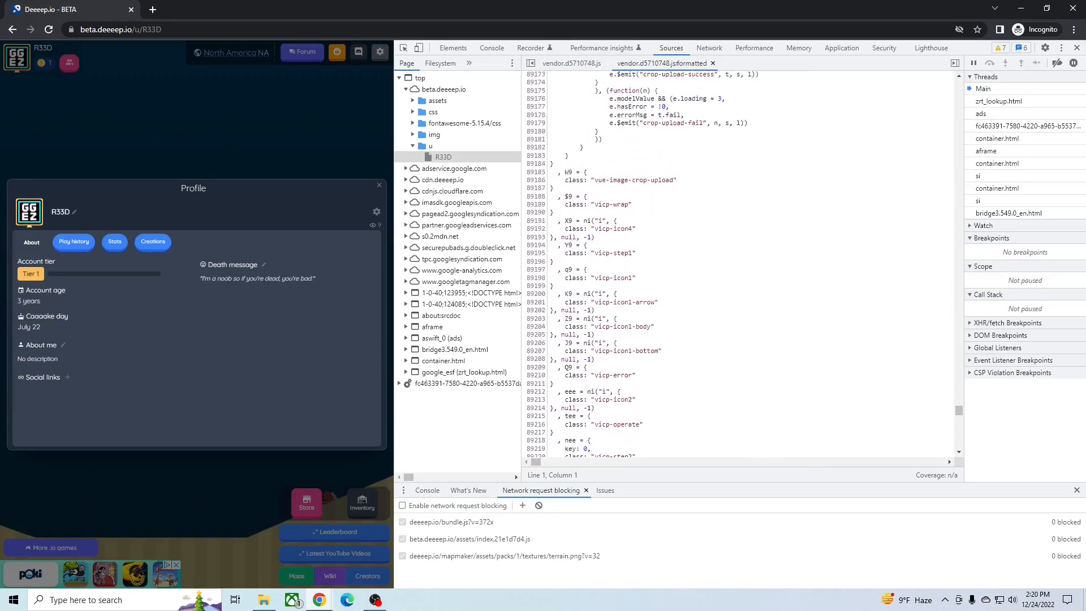
pyautogui.scroll(3)
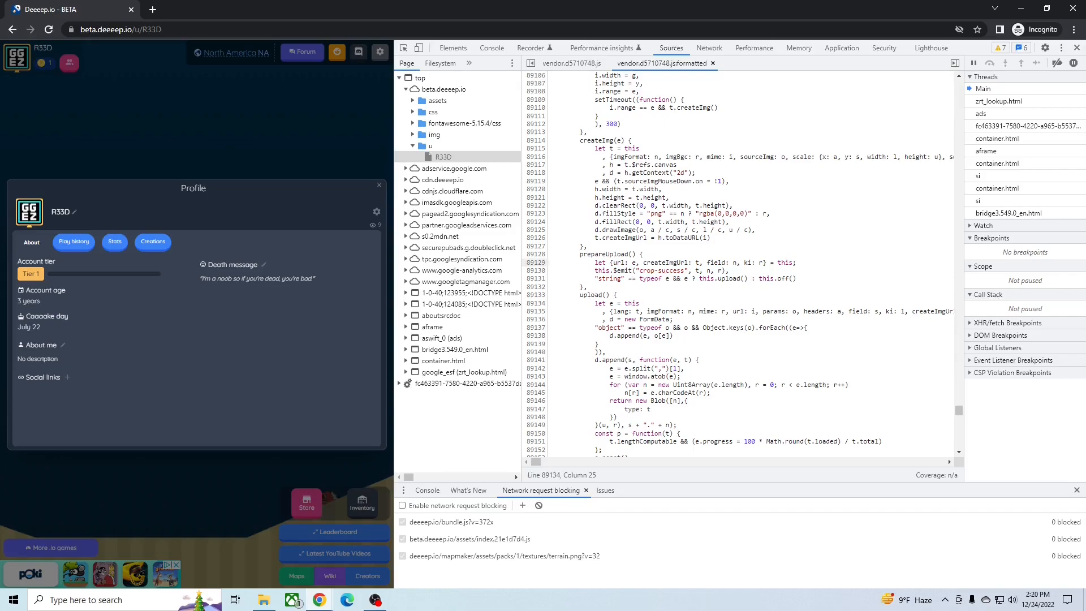
# Step: Set a breakpoint at line 89129 and open the avatar dialog's file chooser
pyautogui.click(535, 262)
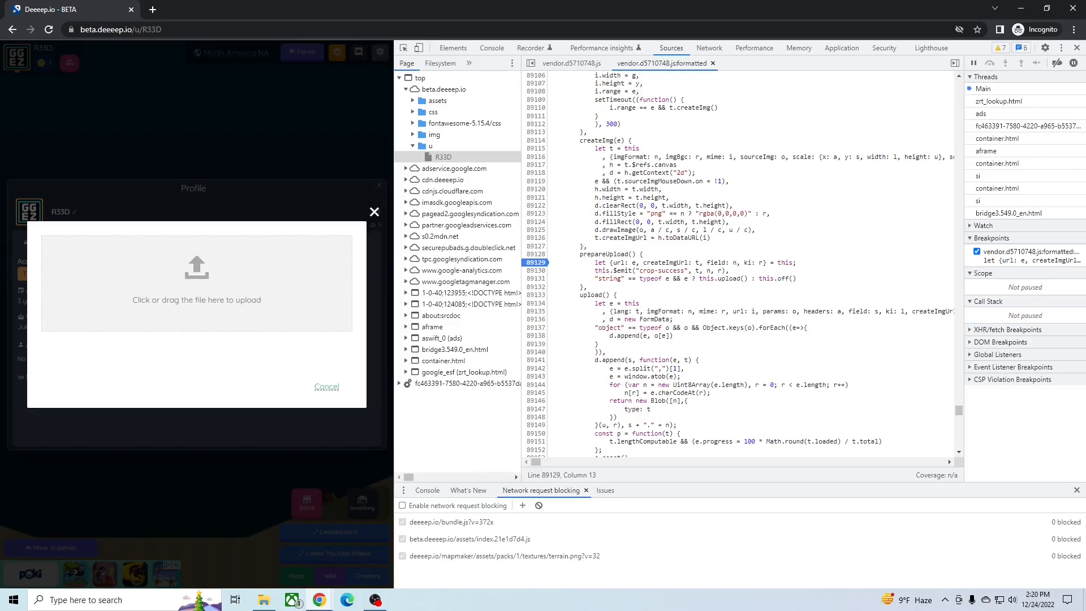
pyautogui.click(196, 281)
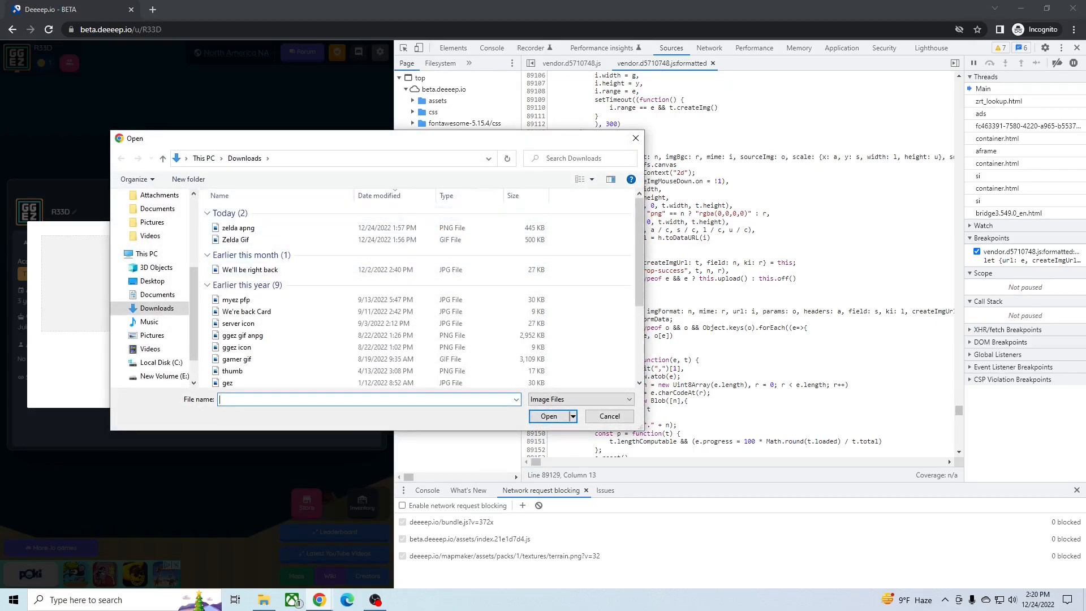
# Step: Select zelda apng in Downloads and open it for upload
pyautogui.click(237, 227)
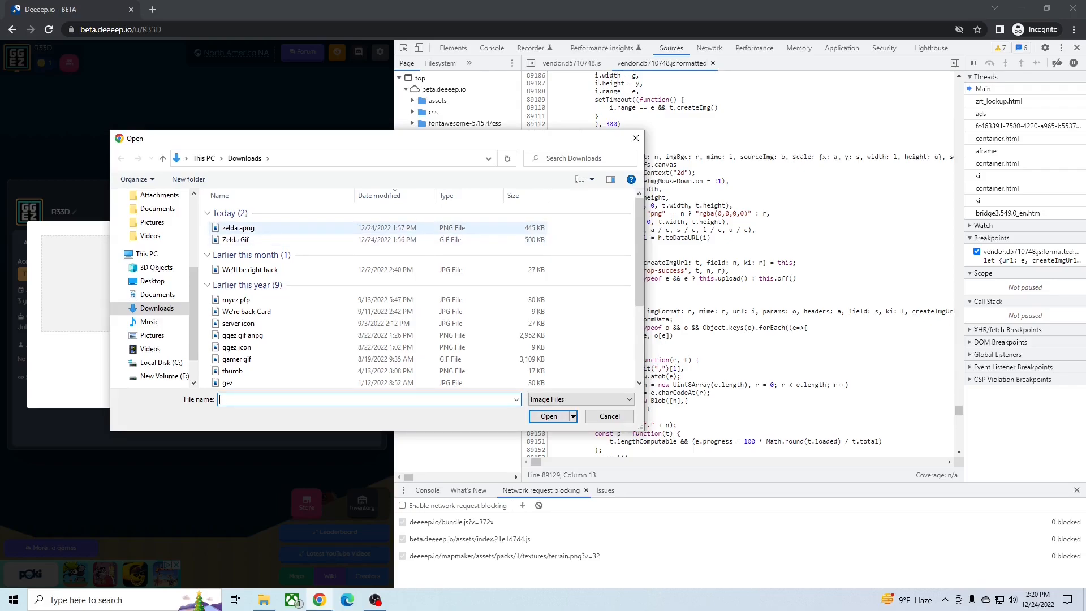
pyautogui.moveTo(234, 240)
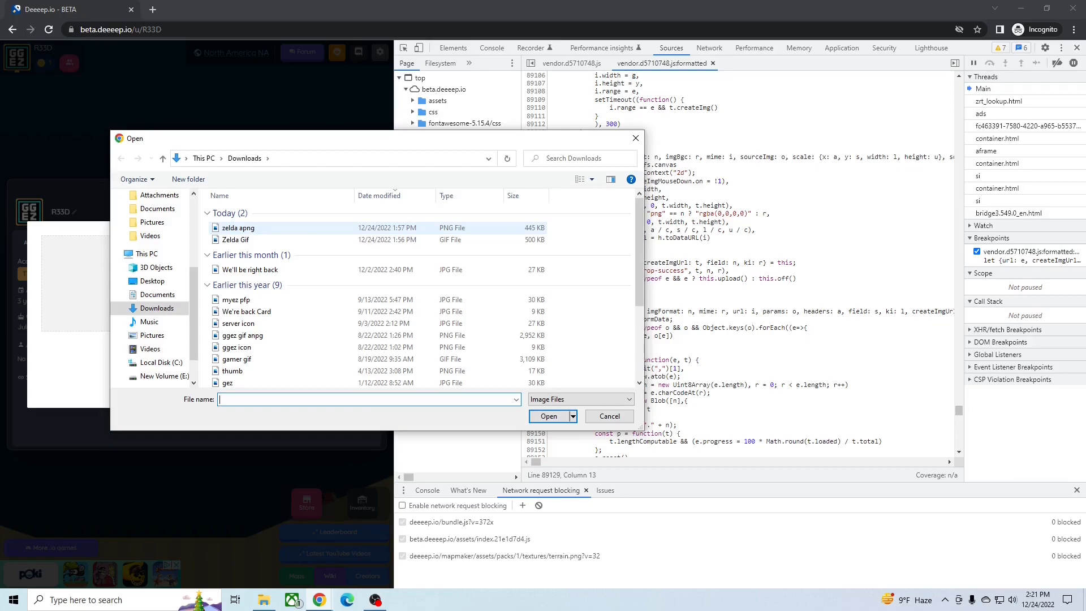
pyautogui.moveTo(238, 227)
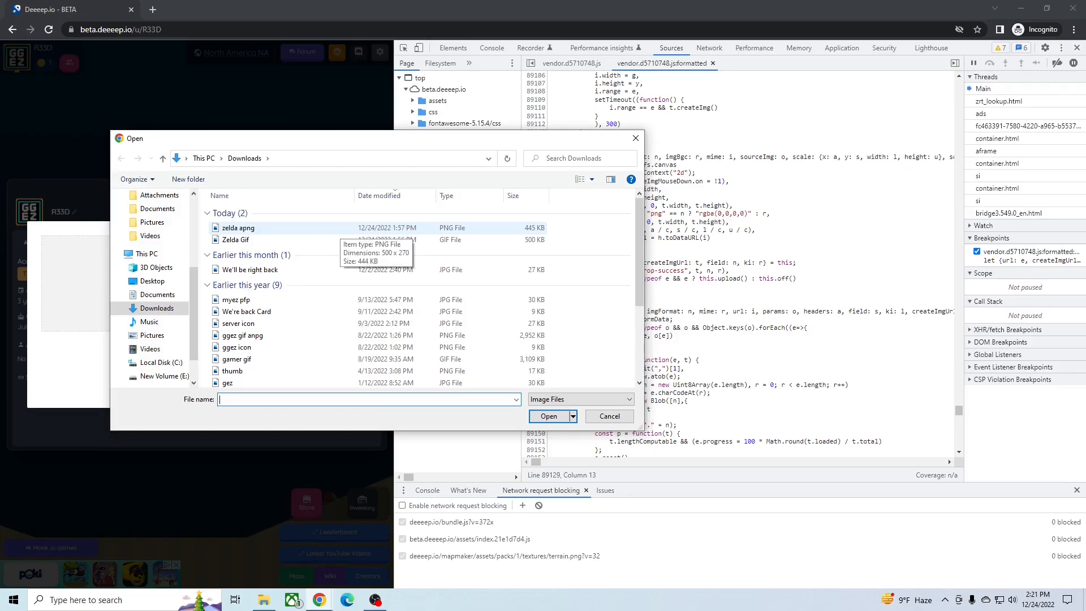
pyautogui.click(548, 415)
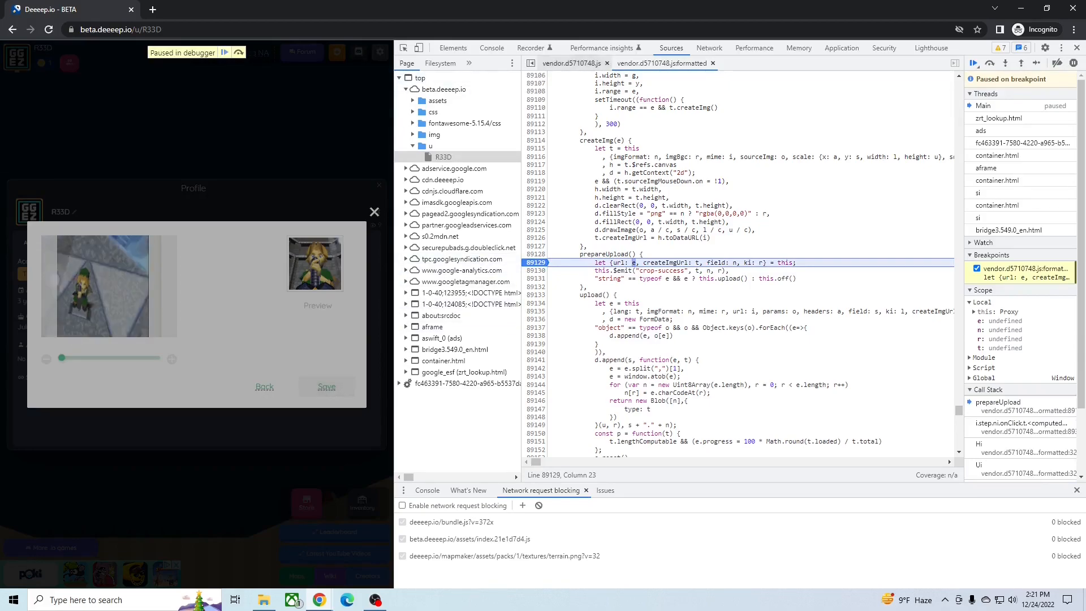
# Step: Set createImgUrl to the original apng data in Console, resume, and remove the line 89129 breakpoint
pyautogui.click(491, 47)
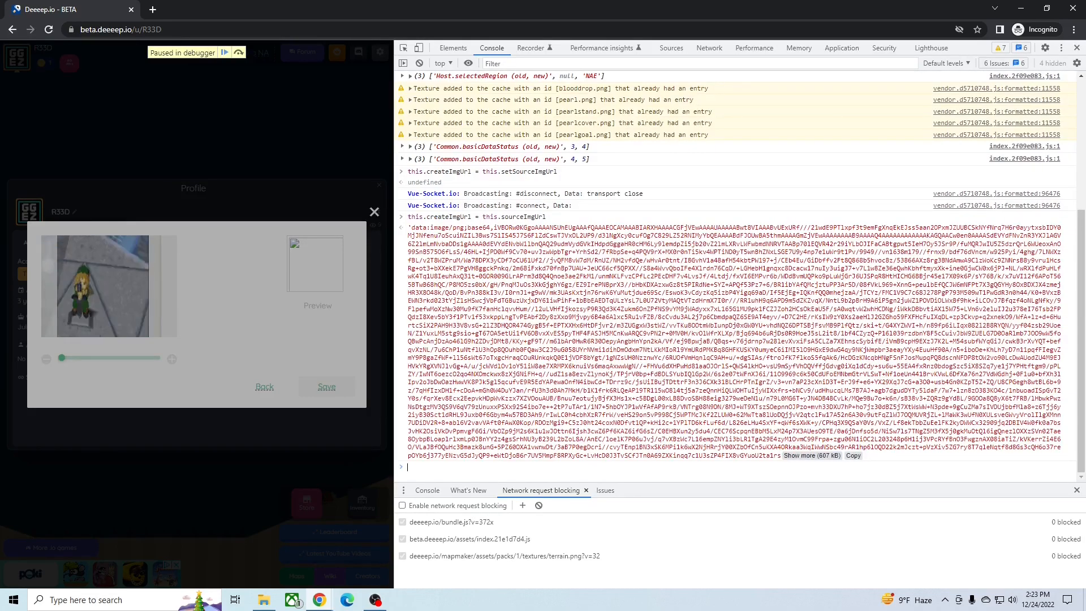
pyautogui.click(326, 386)
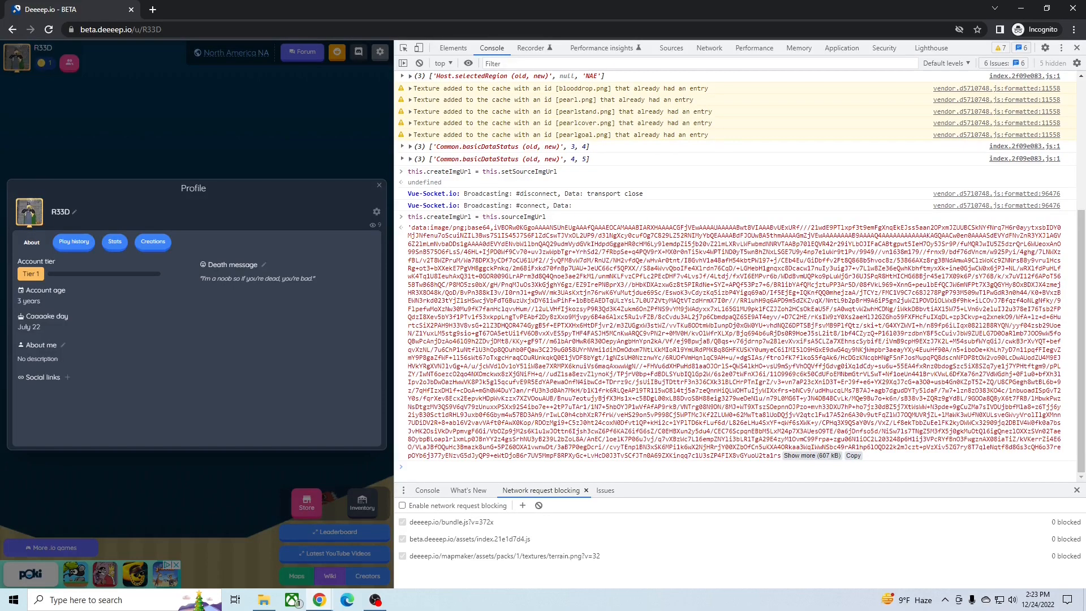
pyautogui.click(669, 47)
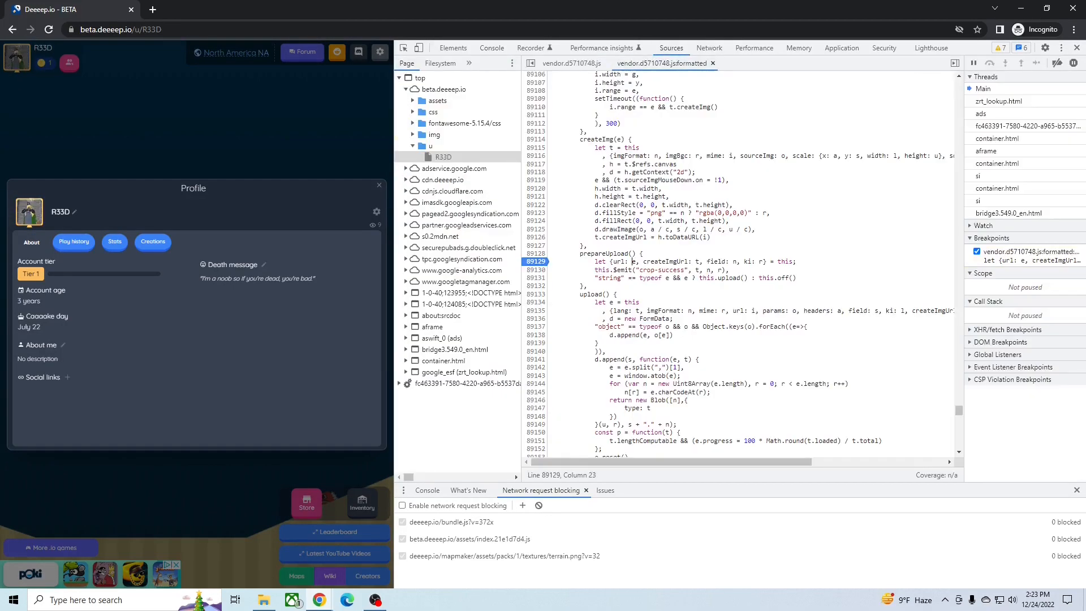
pyautogui.click(976, 250)
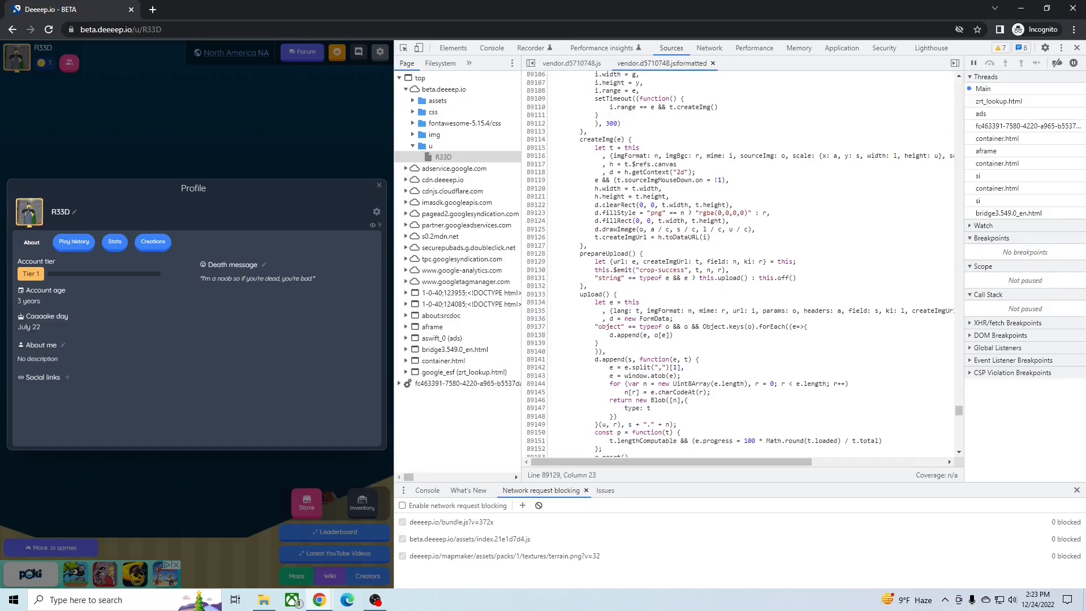